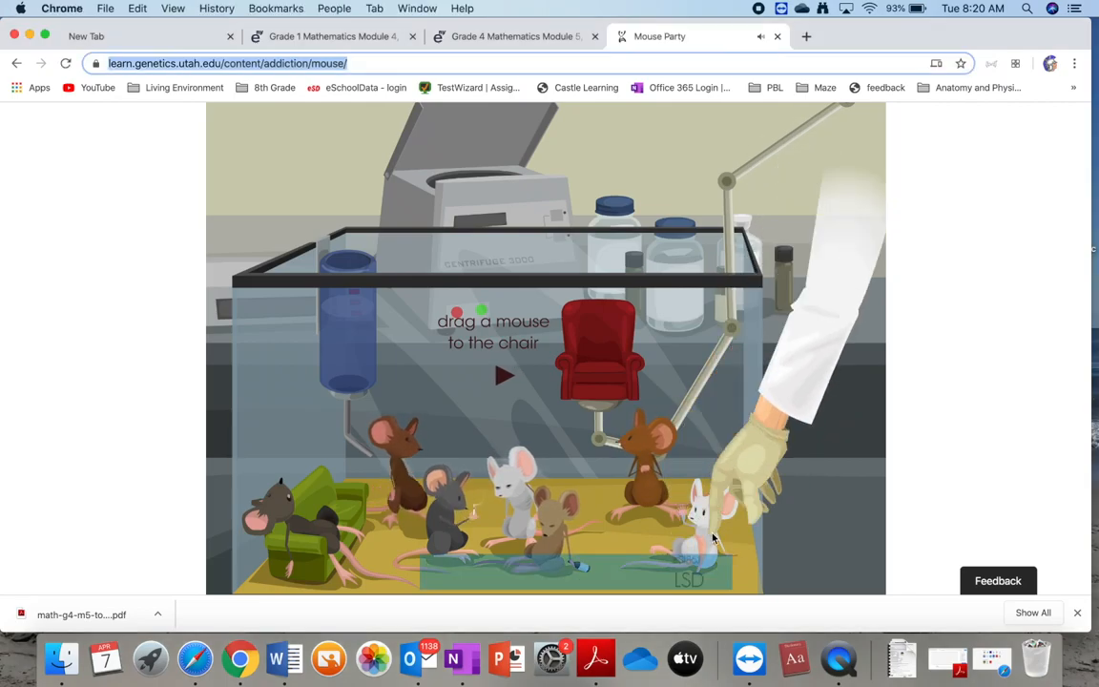
Place the marijuana mouse in the test chair, then advance past the labelled synapse screen.
{"action": "left_click_drag", "start_coordinate": [711, 534], "coordinate": [439, 491]}
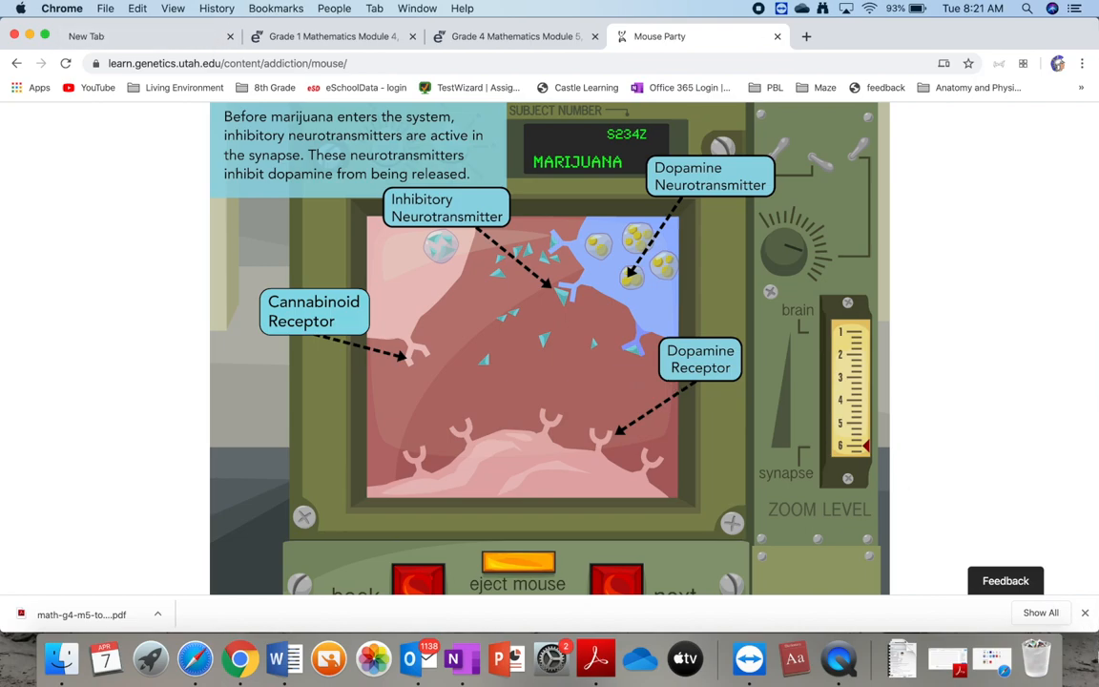
{"action": "left_click", "coordinate": [622, 582]}
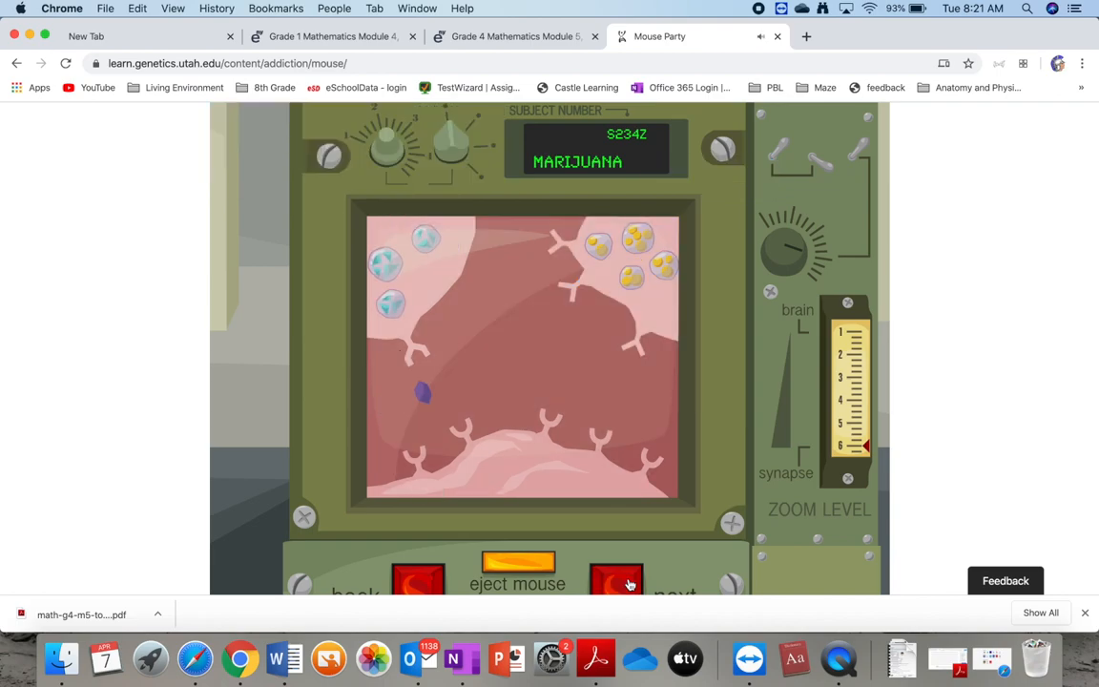